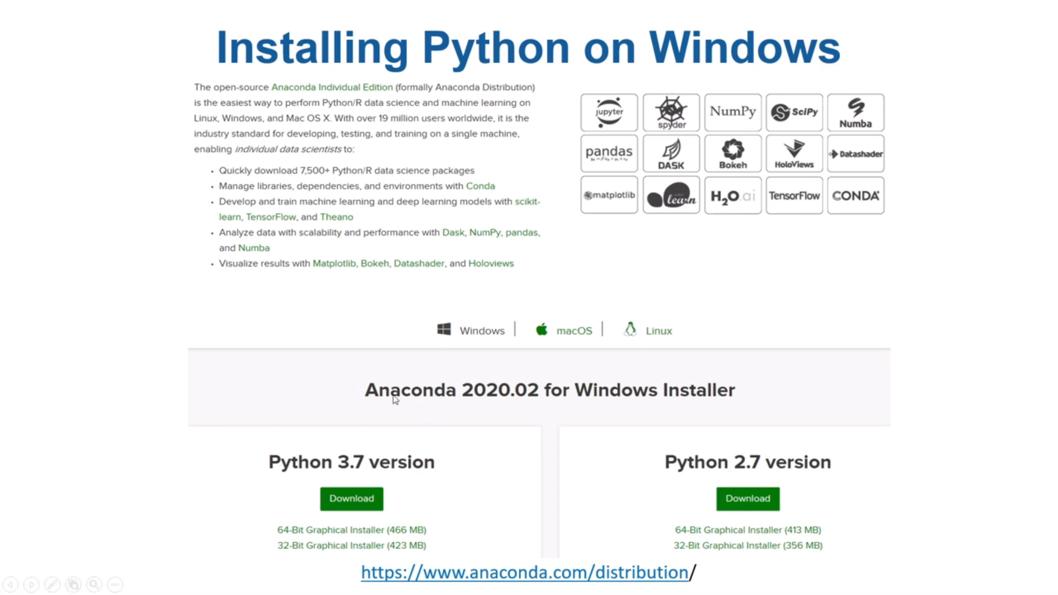
pyautogui.moveTo(418, 394)
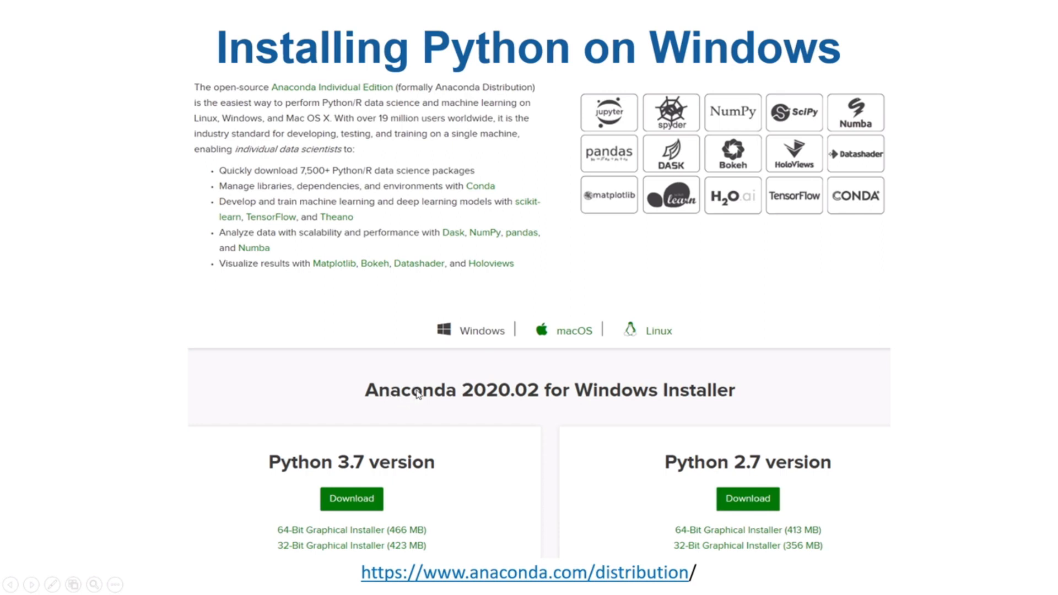
pyautogui.moveTo(424, 405)
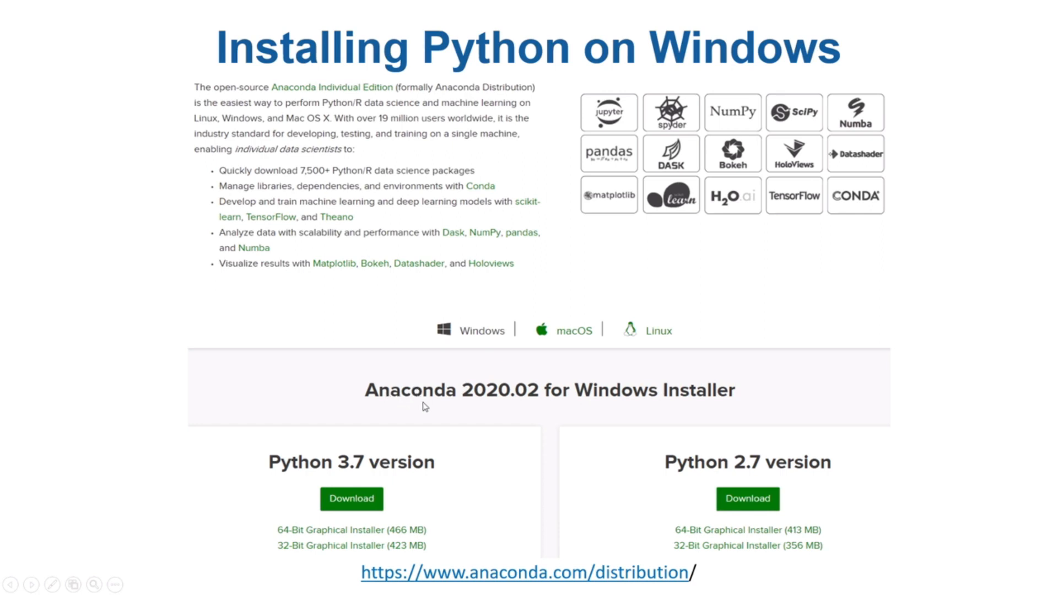
pyautogui.moveTo(428, 405)
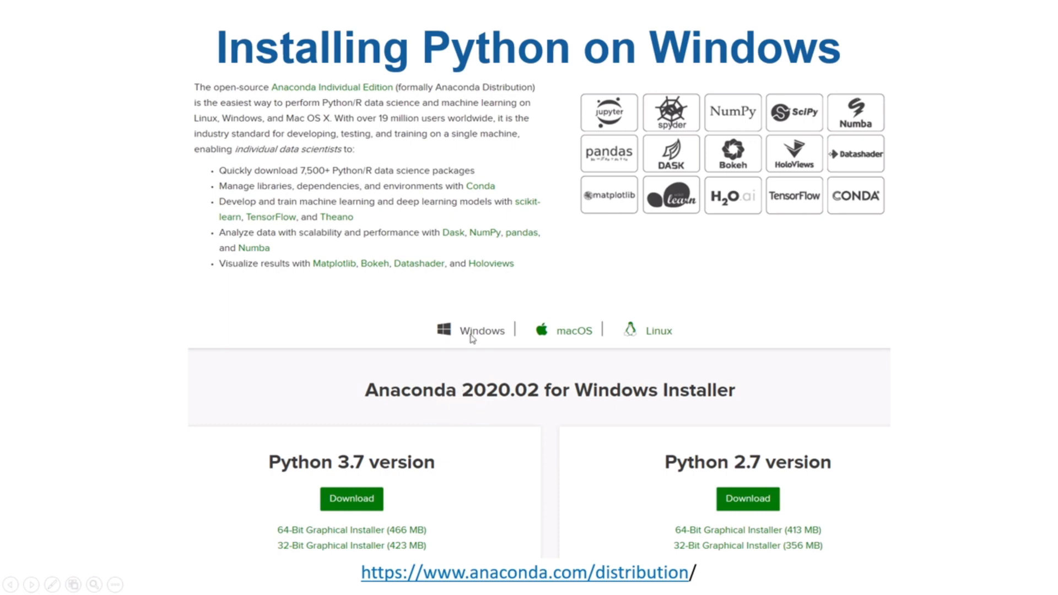
pyautogui.moveTo(477, 343)
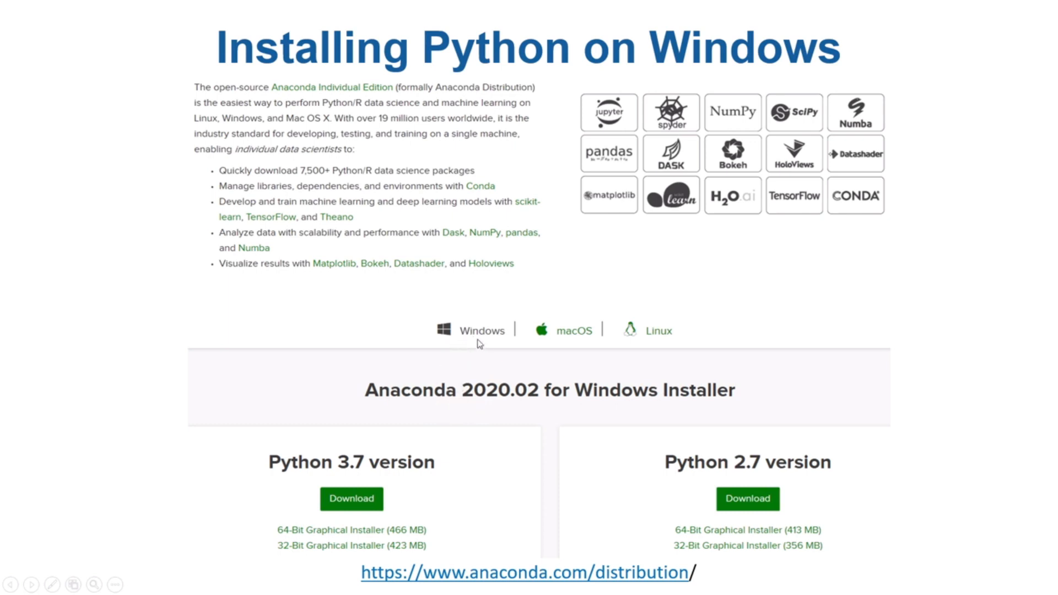
pyautogui.moveTo(434, 477)
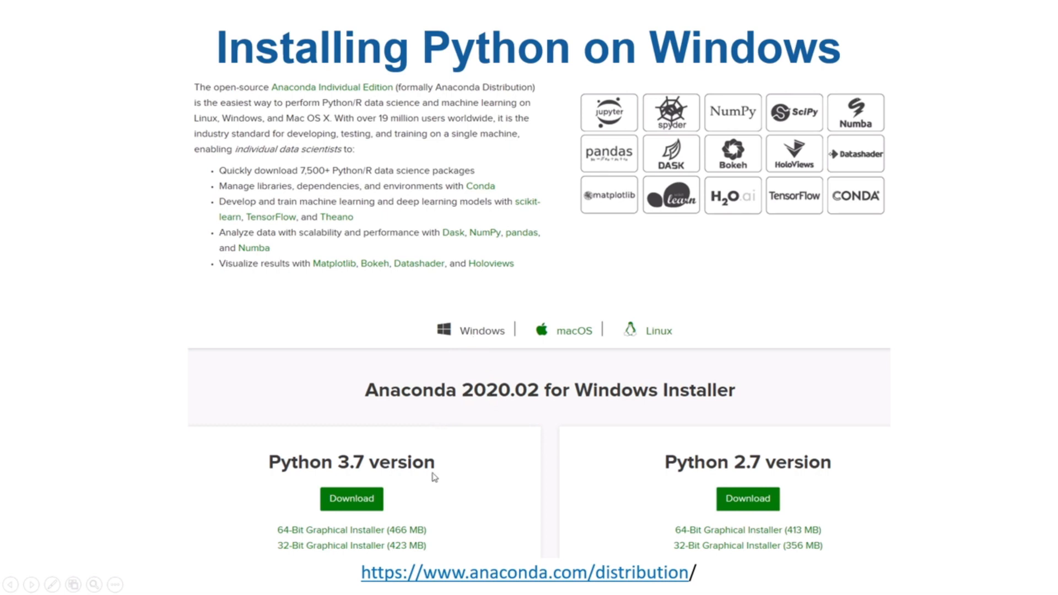
pyautogui.moveTo(494, 448)
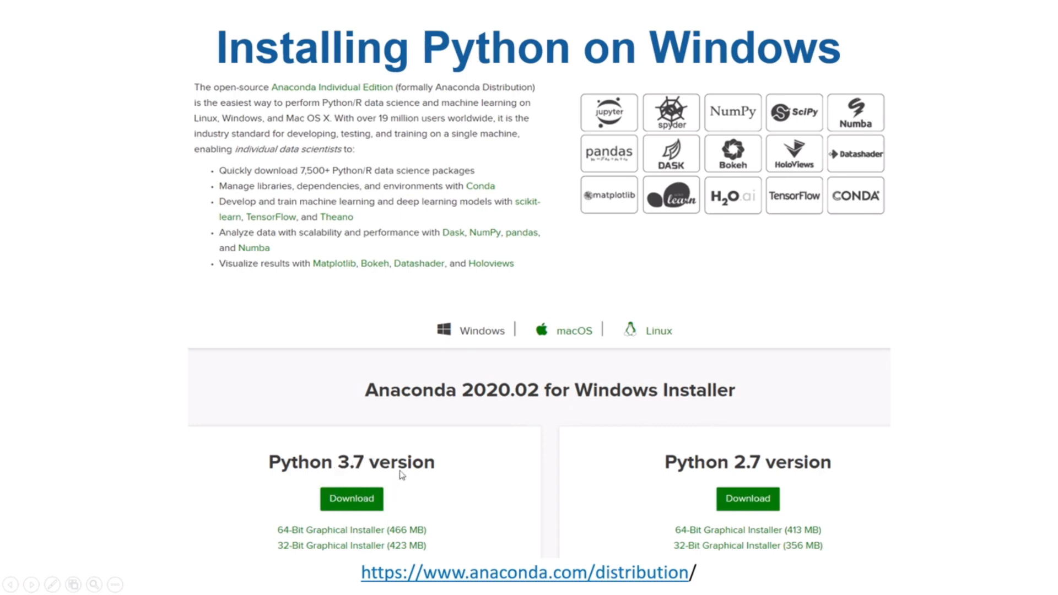
pyautogui.moveTo(324, 539)
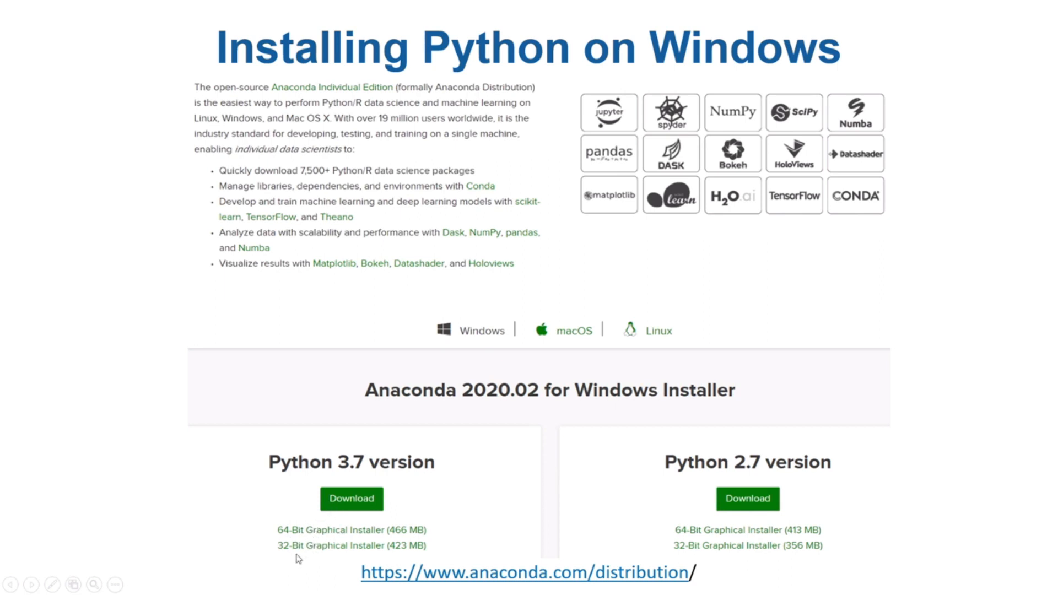
pyautogui.moveTo(397, 447)
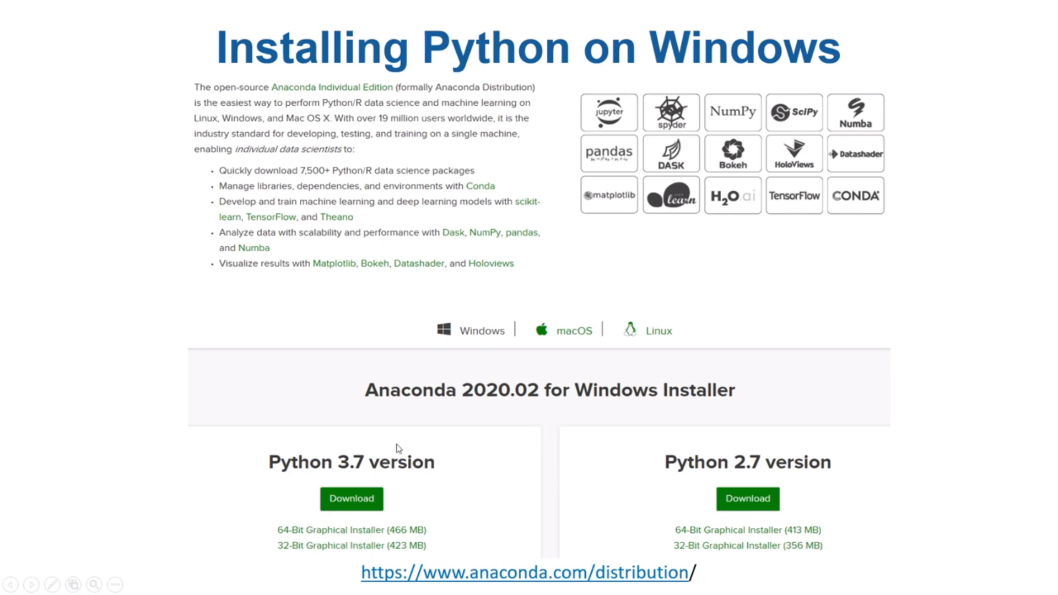
pyautogui.moveTo(340, 479)
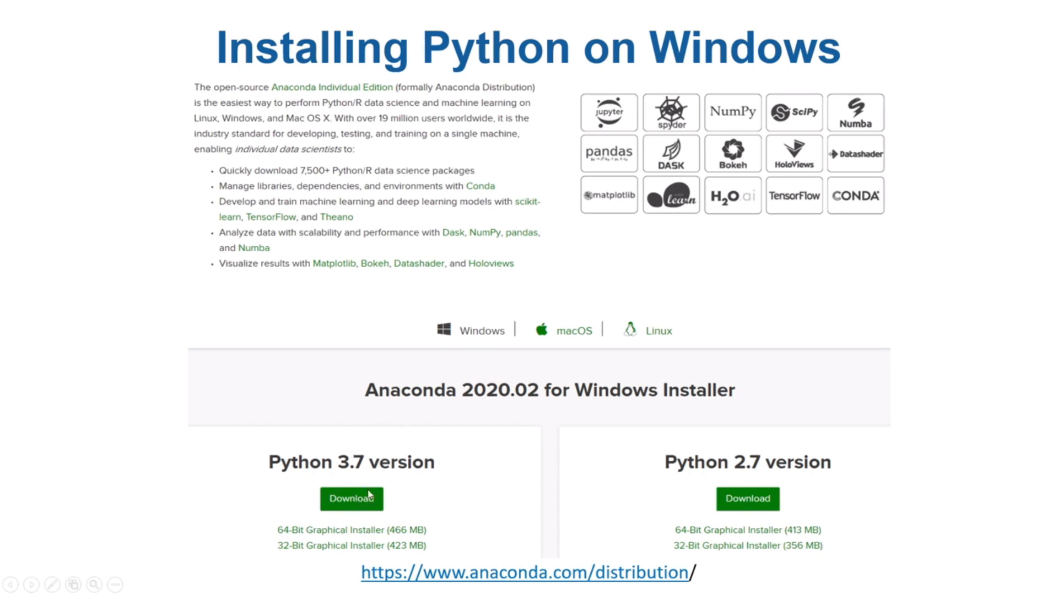
pyautogui.moveTo(432, 446)
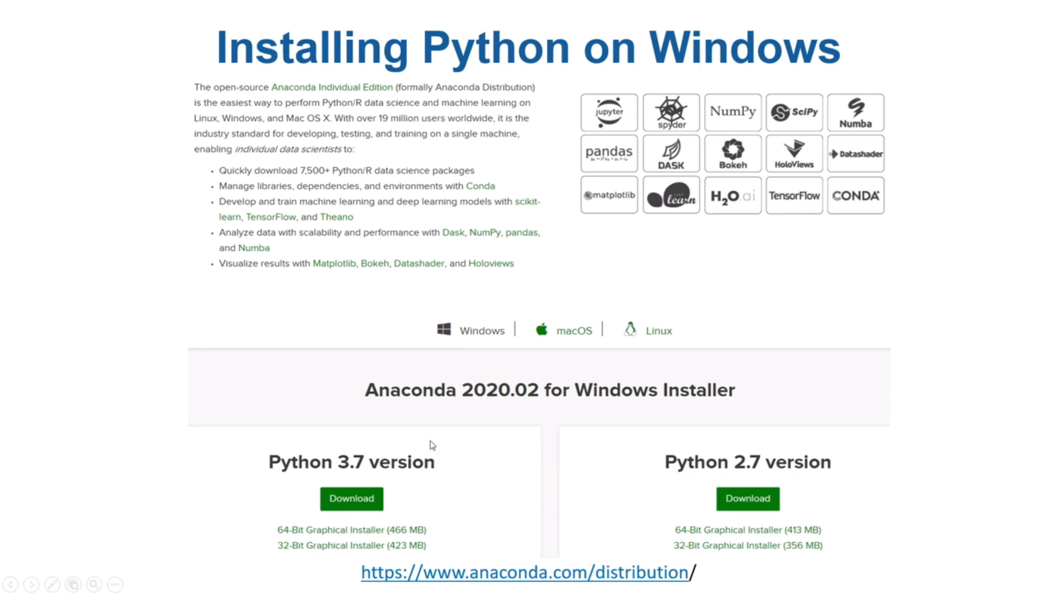
pyautogui.moveTo(419, 445)
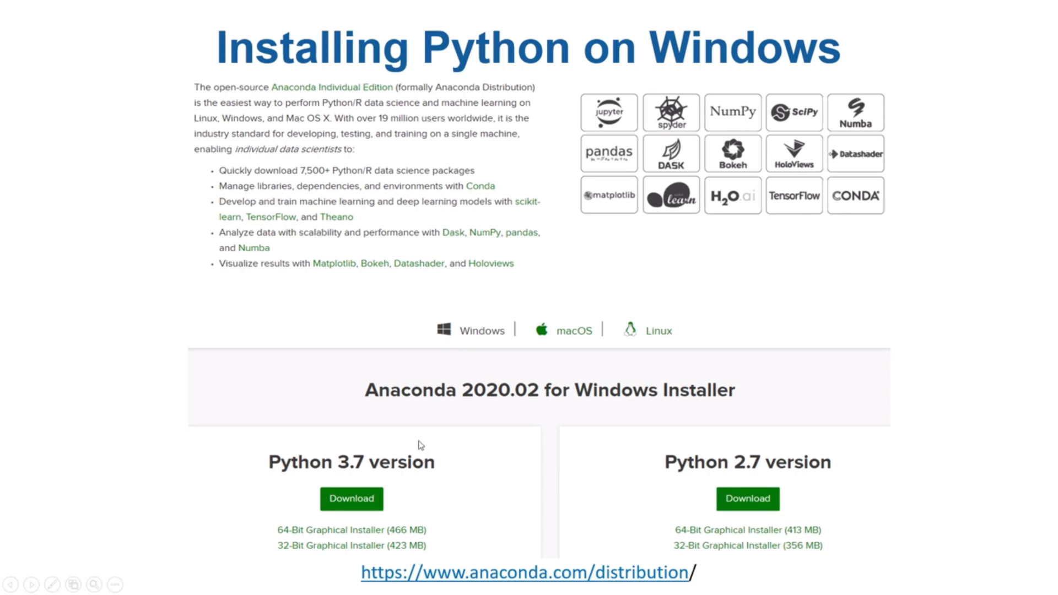
pyautogui.moveTo(423, 411)
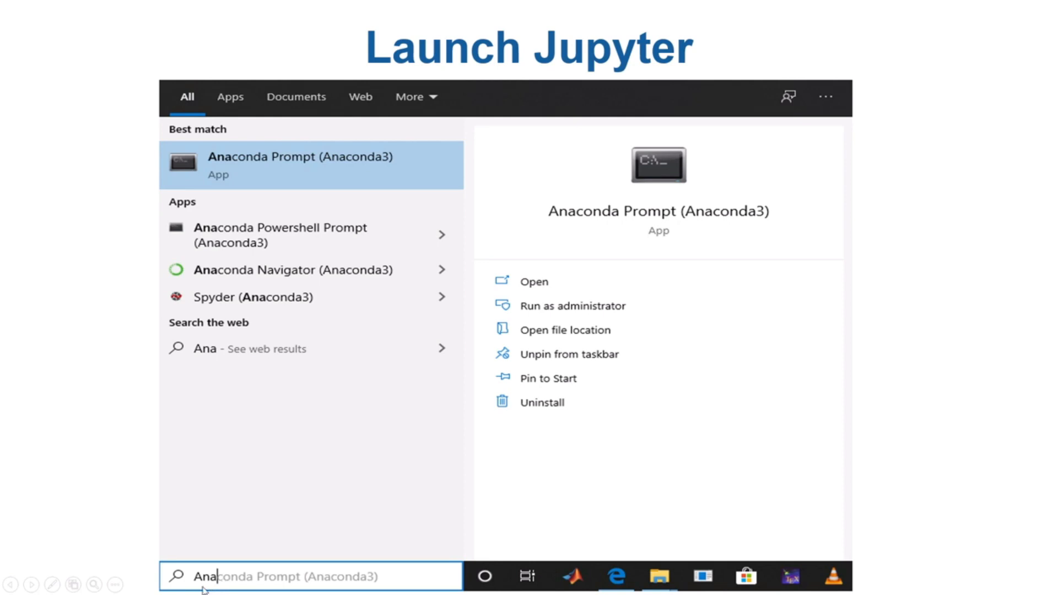
pyautogui.moveTo(215, 207)
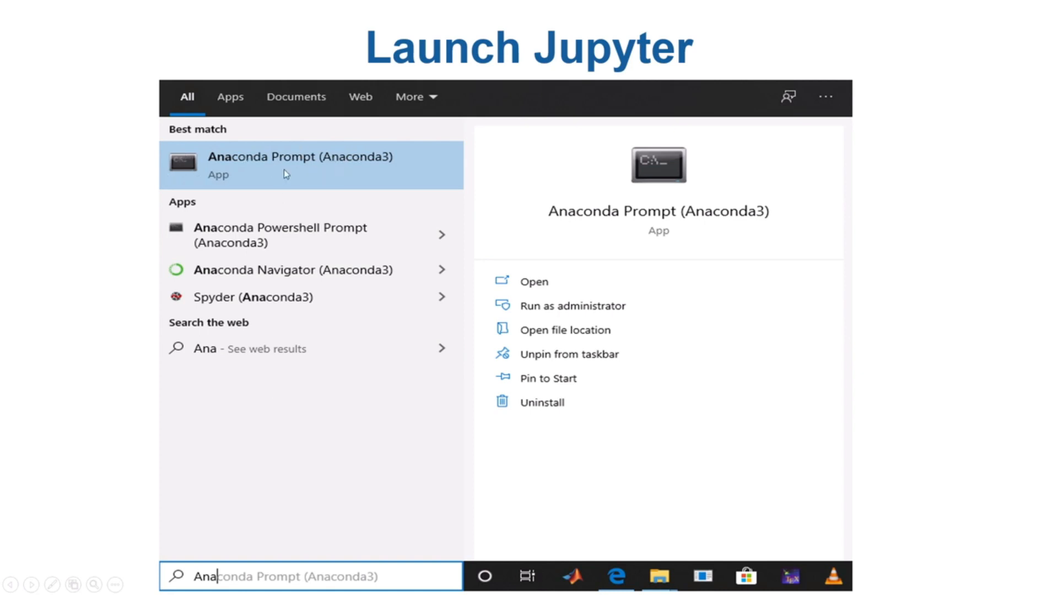
# Advance to the Launch Jupyter slide showing the Jupyter file browser home page.
pyautogui.click(298, 164)
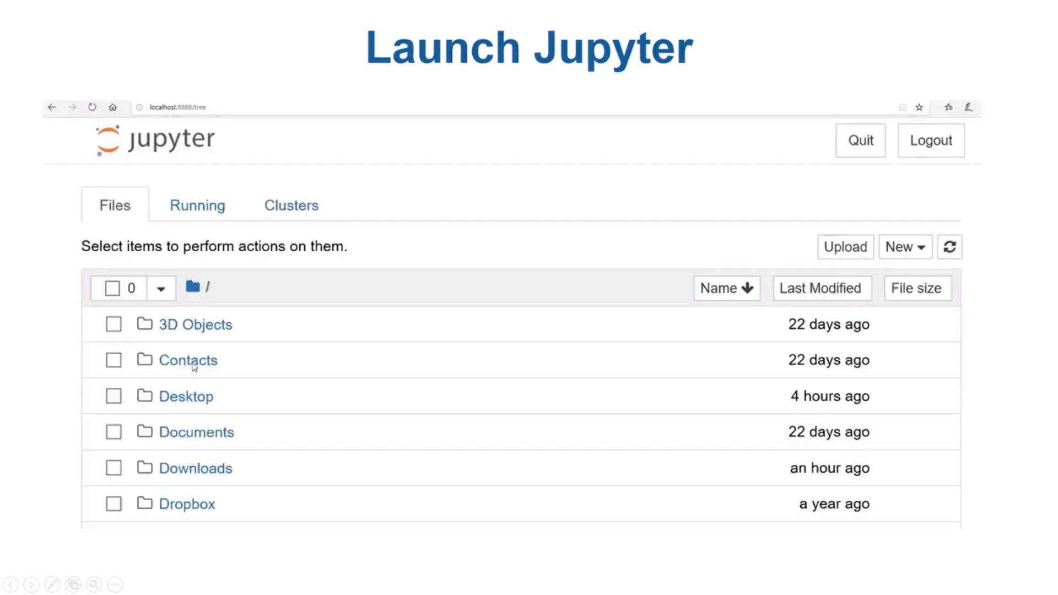
pyautogui.moveTo(297, 399)
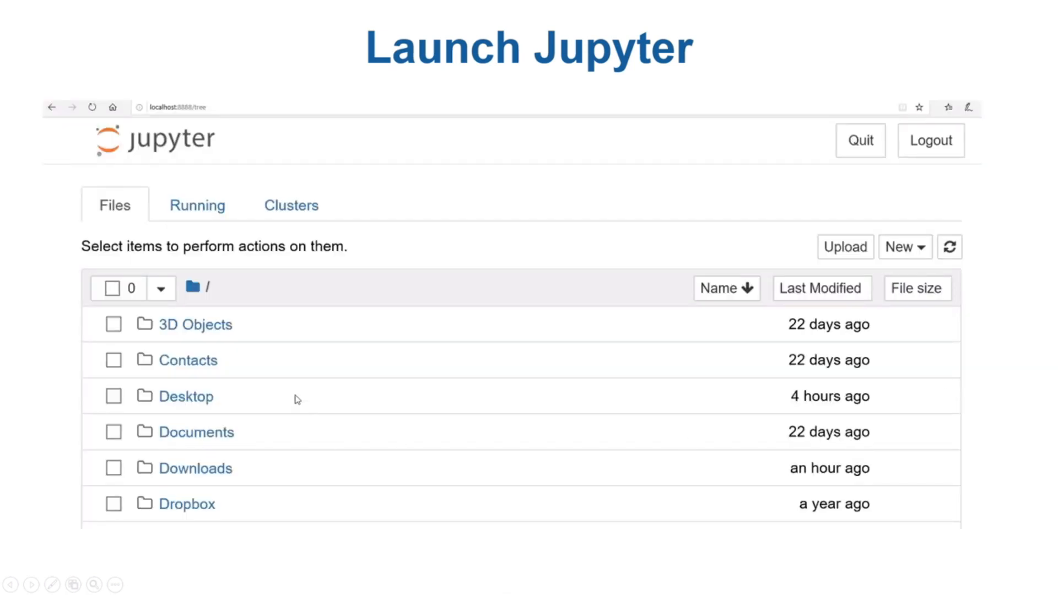
pyautogui.moveTo(482, 247)
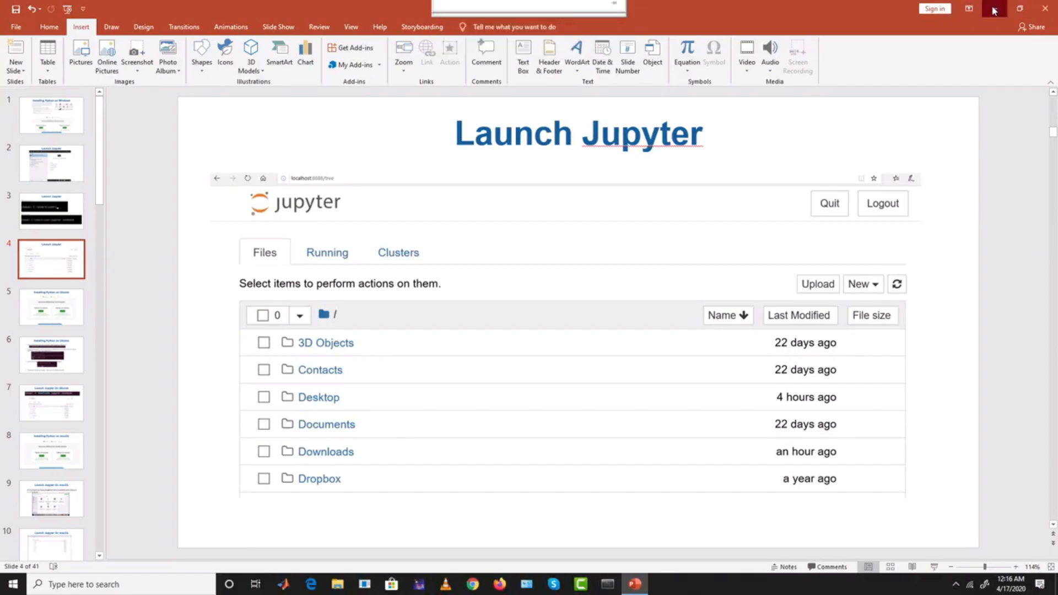
# Minimize PowerPoint and launch Anaconda Prompt (Anaconda3) via a Start search for 'ana'.
pyautogui.click(10, 584)
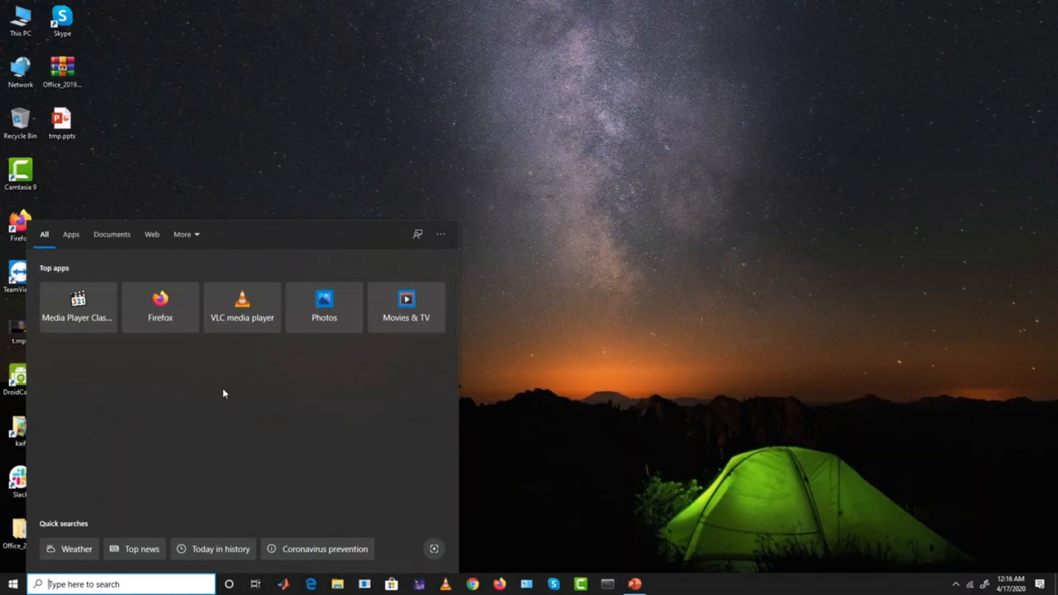
pyautogui.write('ana')
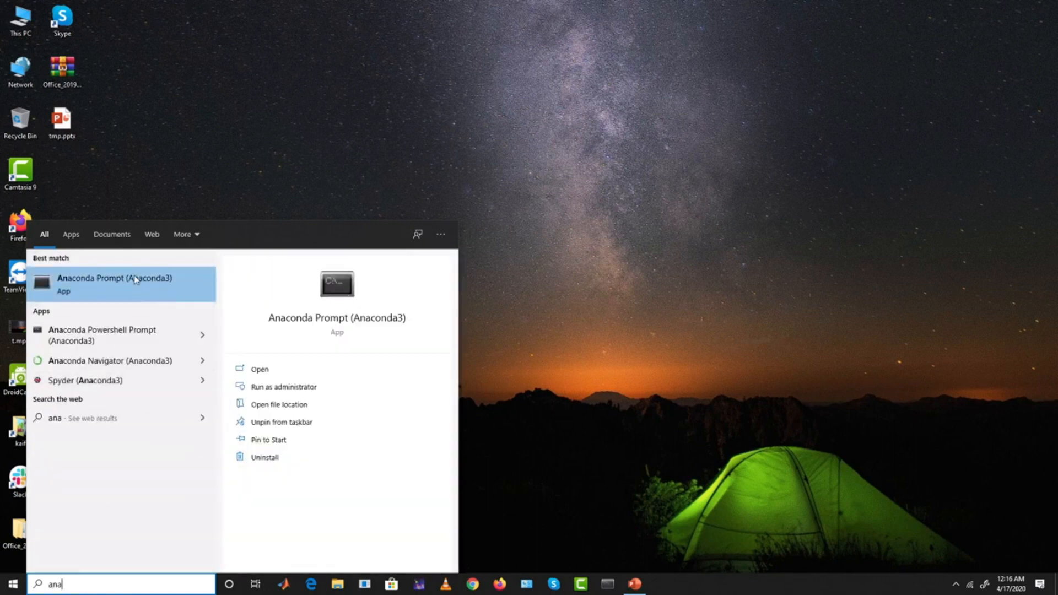
pyautogui.click(121, 283)
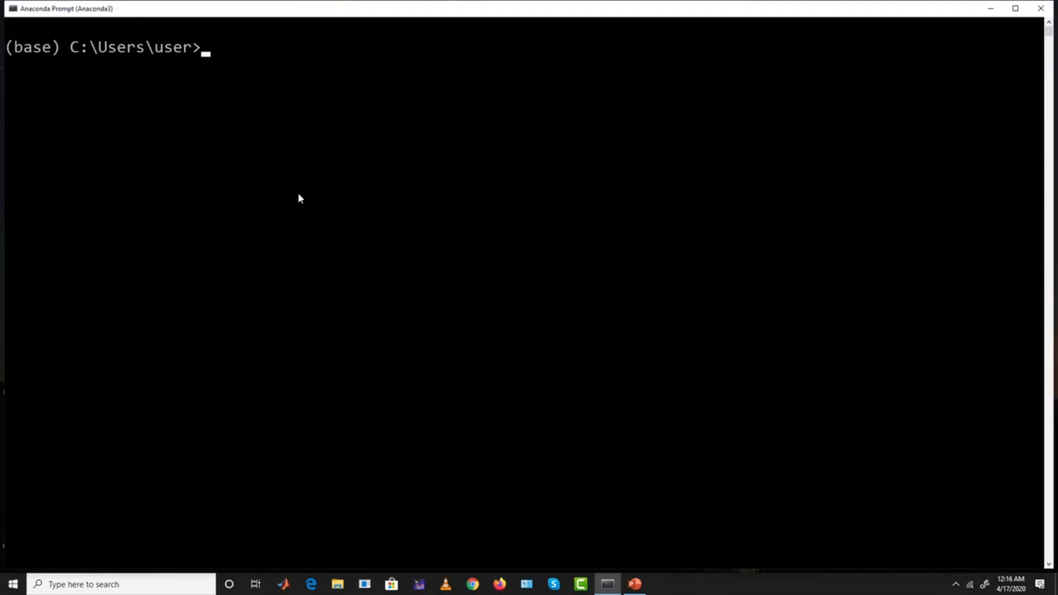
# Run 'jupyter notebook' at the (base) prompt to start Jupyter Notebook.
pyautogui.write('jupyter')
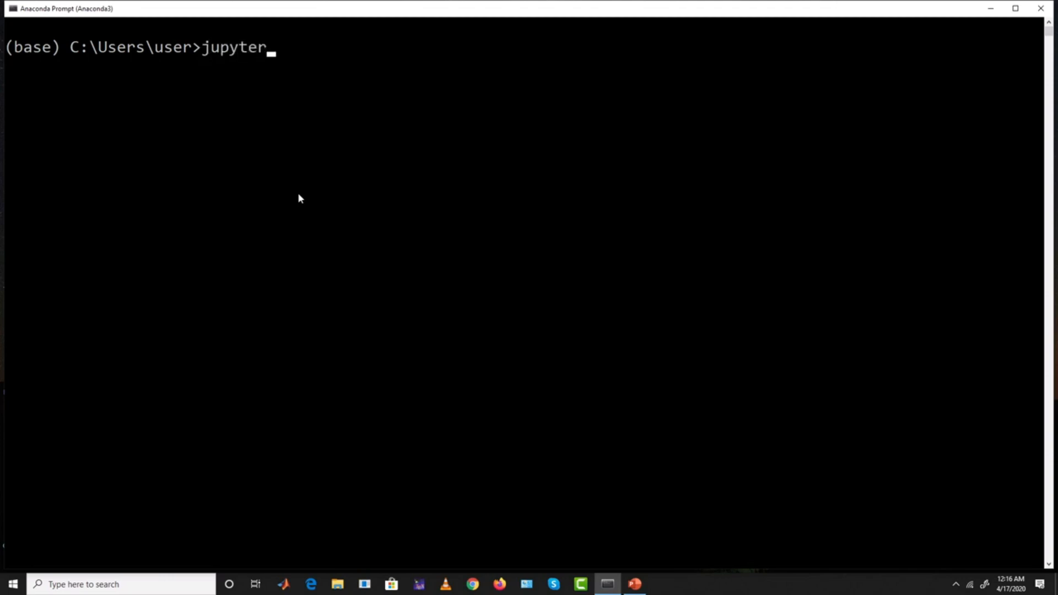
pyautogui.write('notebo')
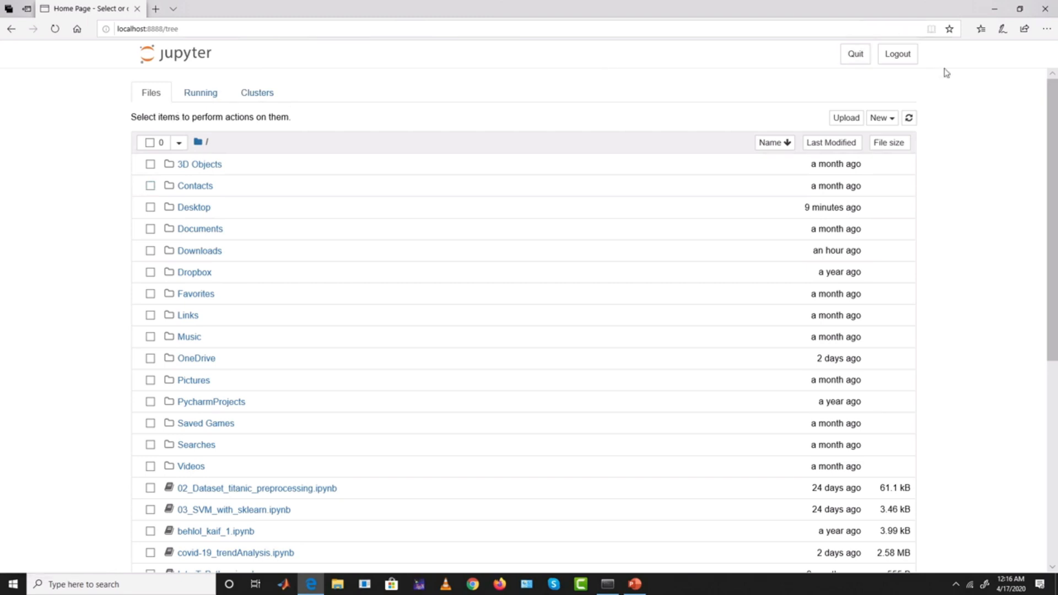
pyautogui.moveTo(653, 104)
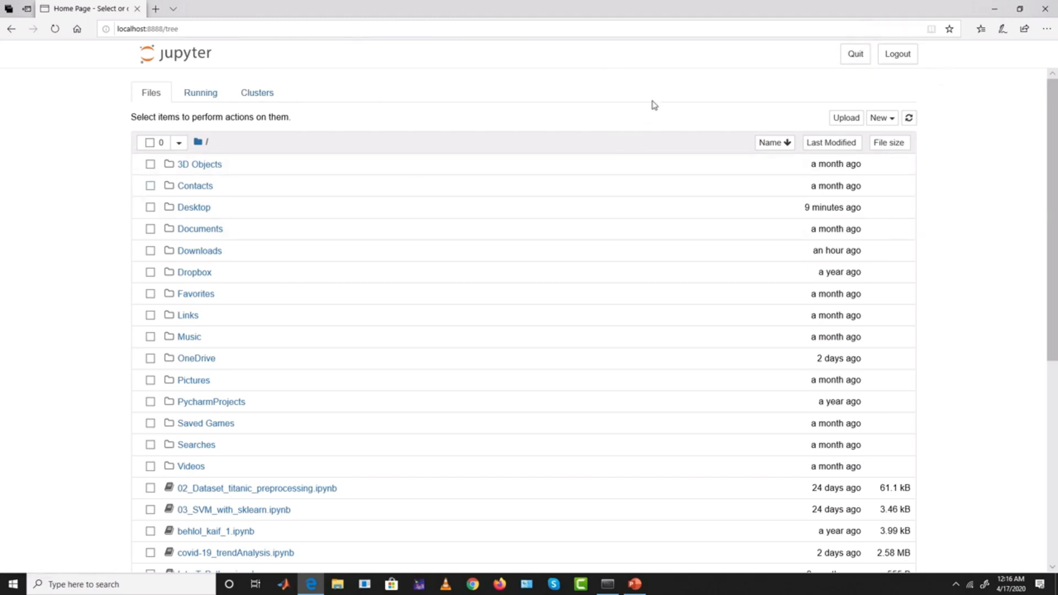
pyautogui.moveTo(251, 134)
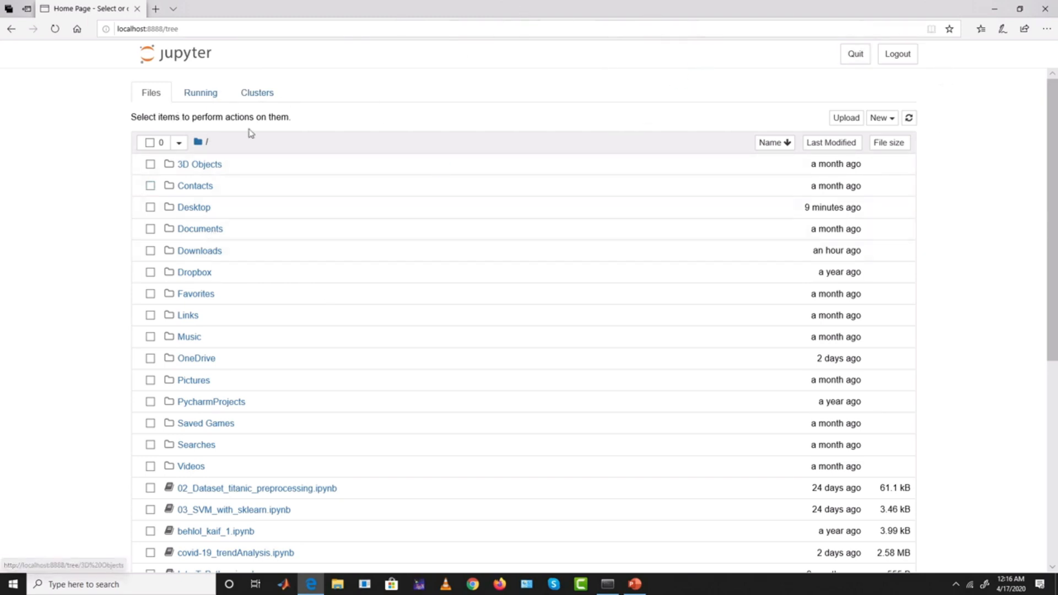
pyautogui.moveTo(756, 95)
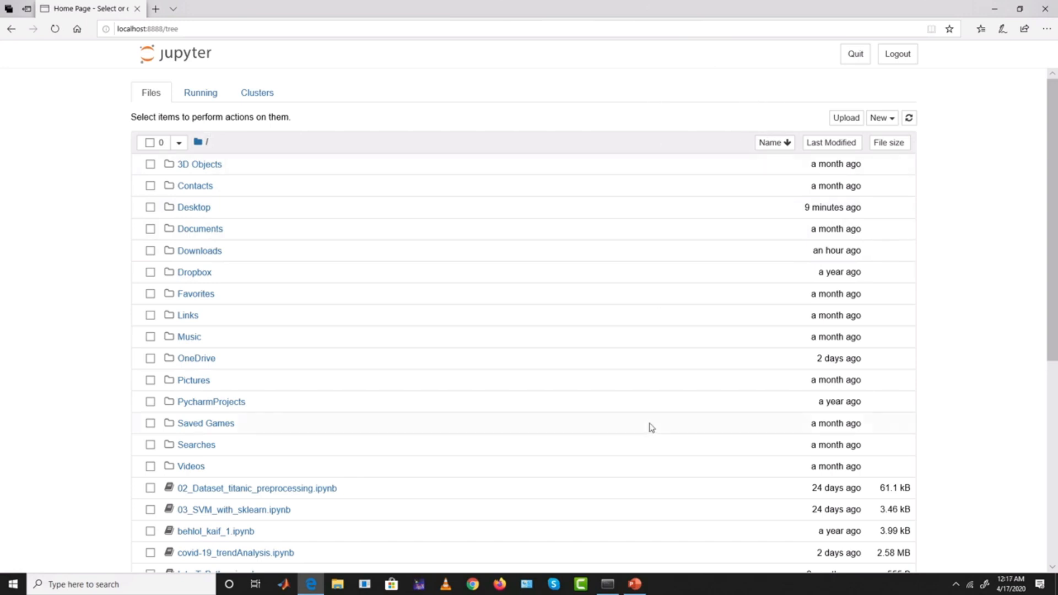
pyautogui.moveTo(283, 283)
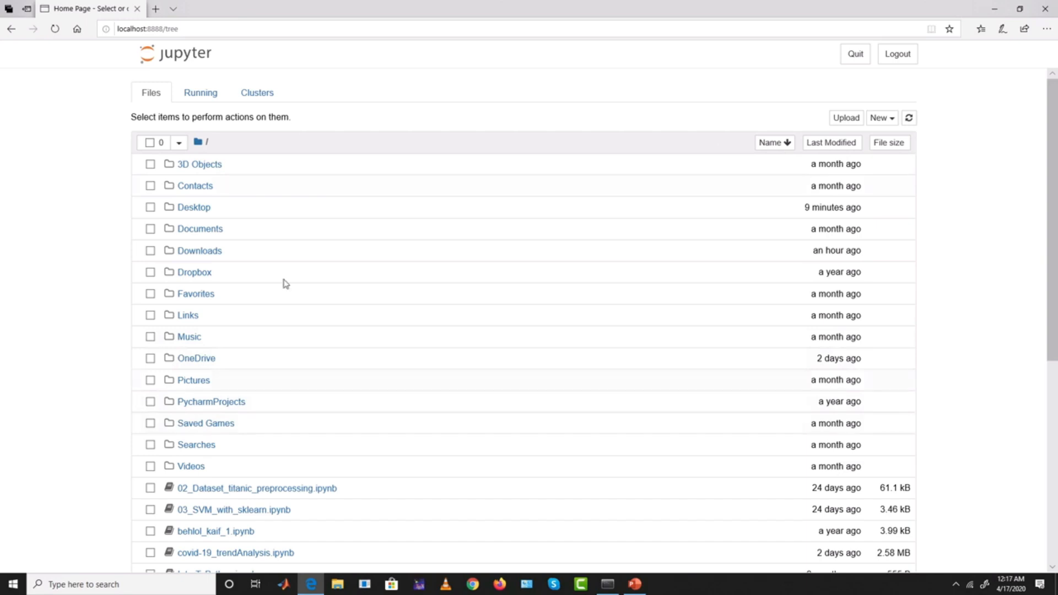
pyautogui.moveTo(401, 95)
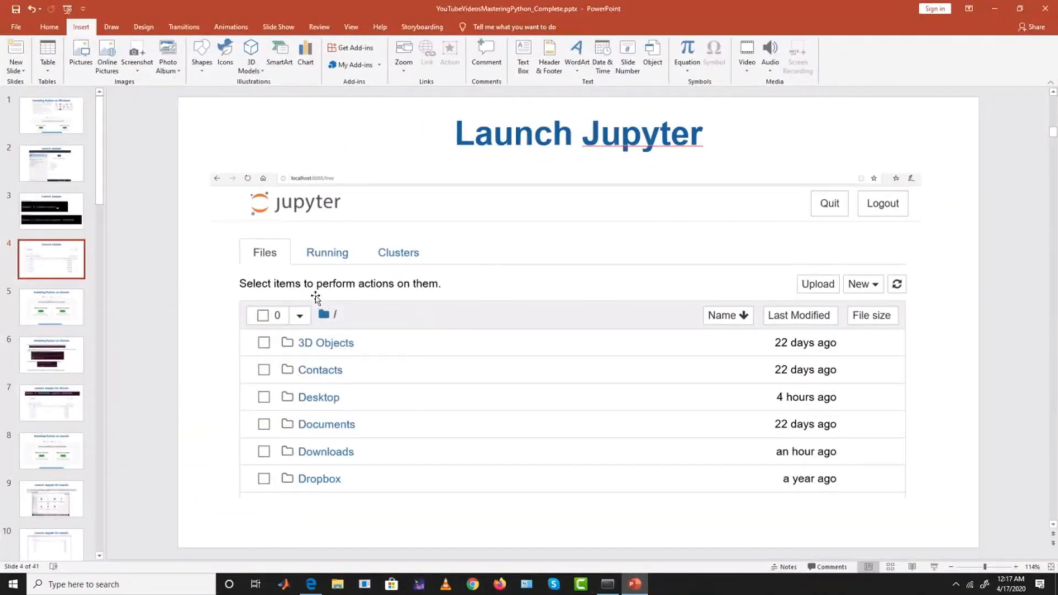
# Present the deck full screen from the Installing Python on Ubuntu slide.
pyautogui.press('F5')
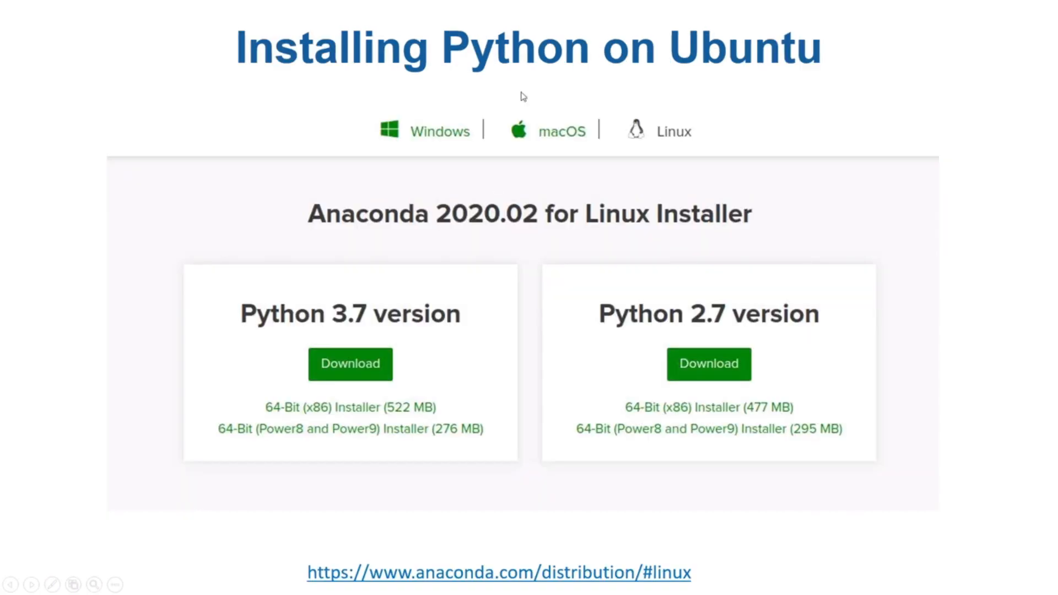
pyautogui.moveTo(398, 476)
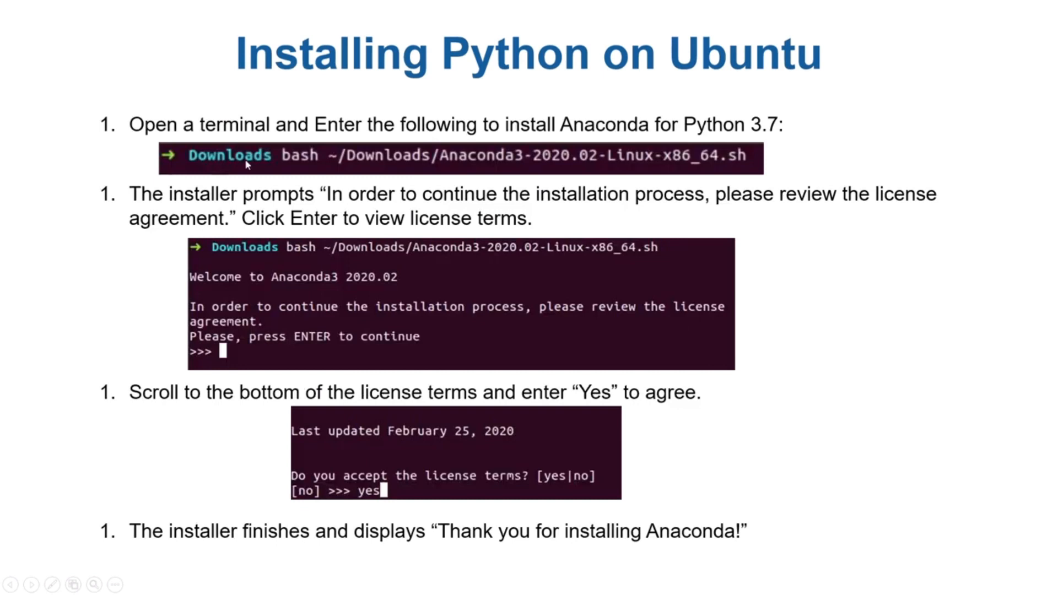
pyautogui.moveTo(231, 168)
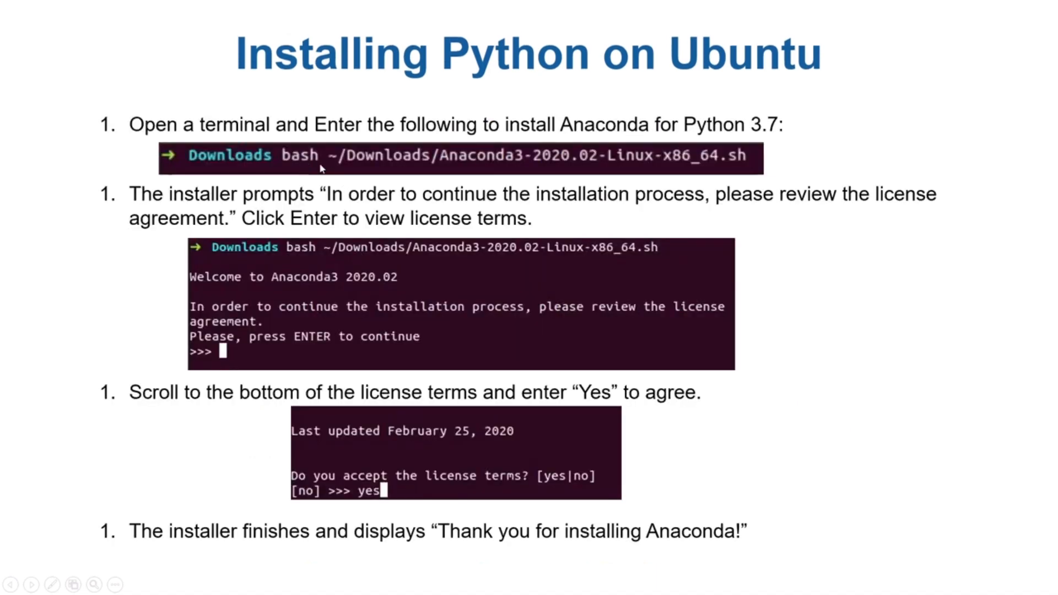
pyautogui.moveTo(740, 169)
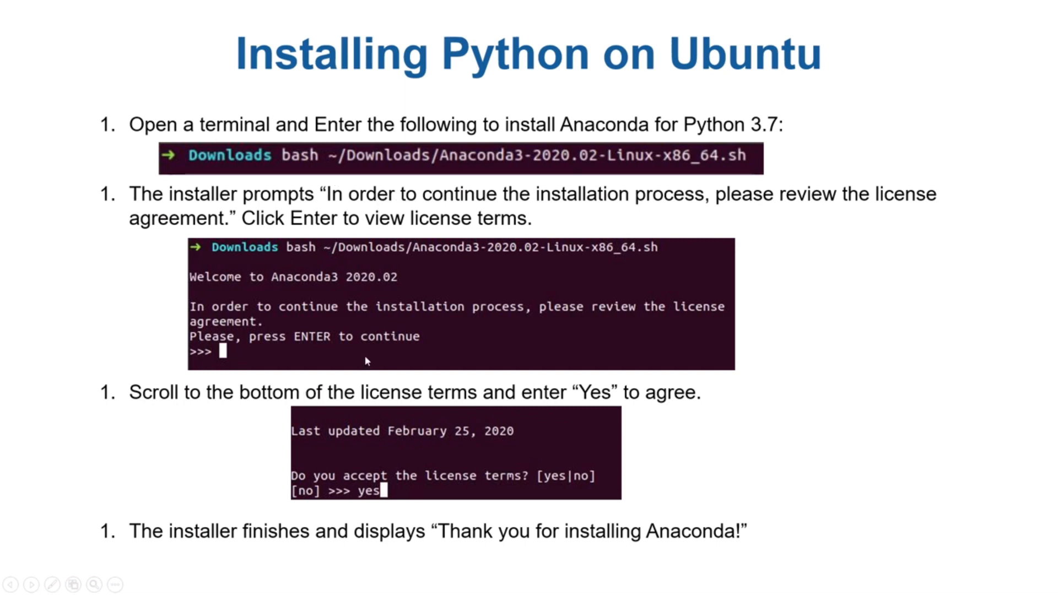
pyautogui.moveTo(398, 521)
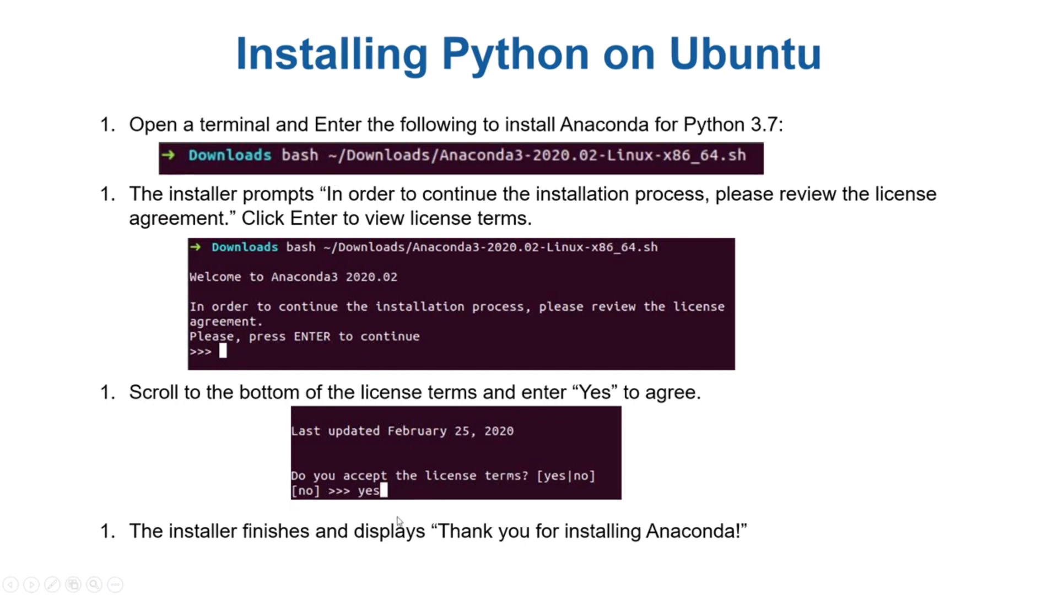
pyautogui.moveTo(476, 530)
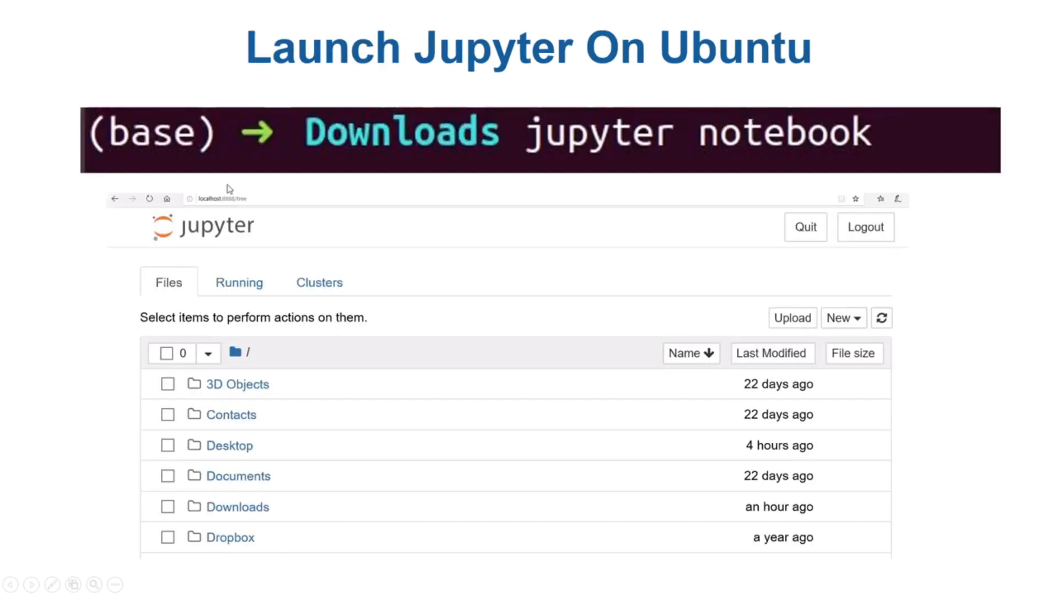
pyautogui.moveTo(576, 148)
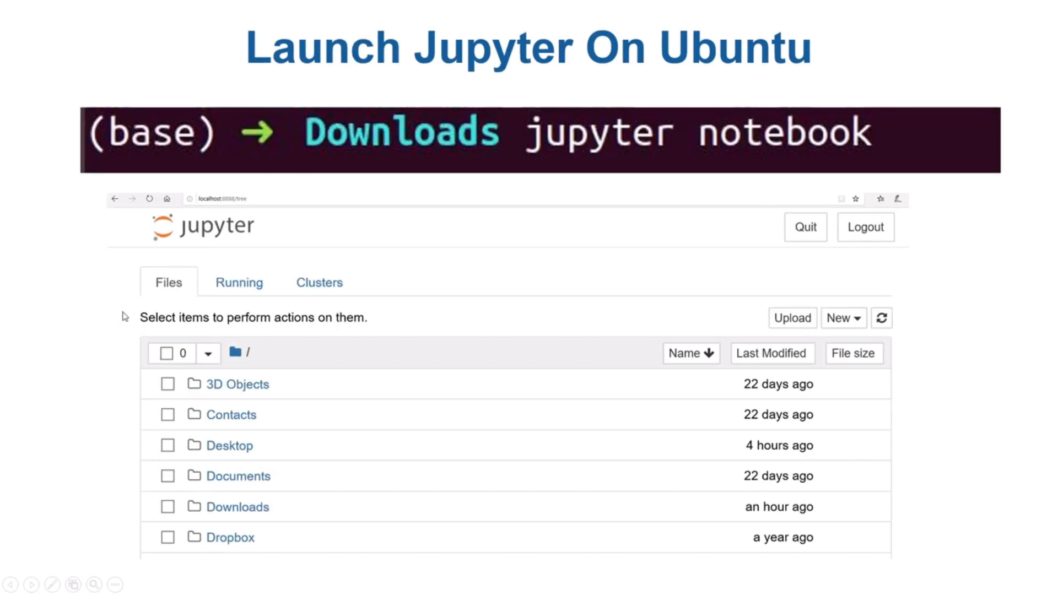
pyautogui.moveTo(314, 442)
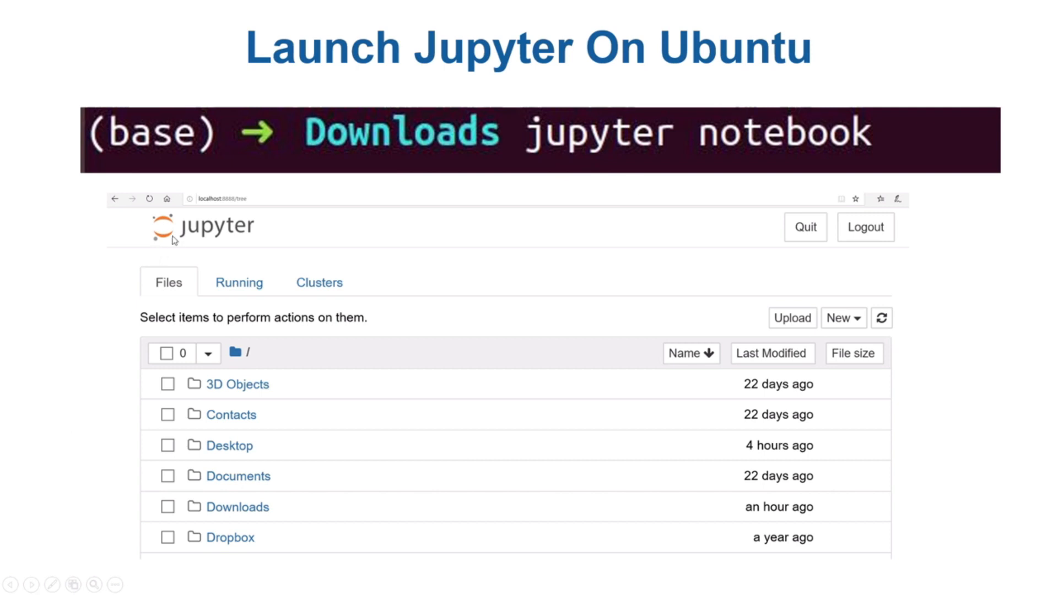
pyautogui.moveTo(172, 238)
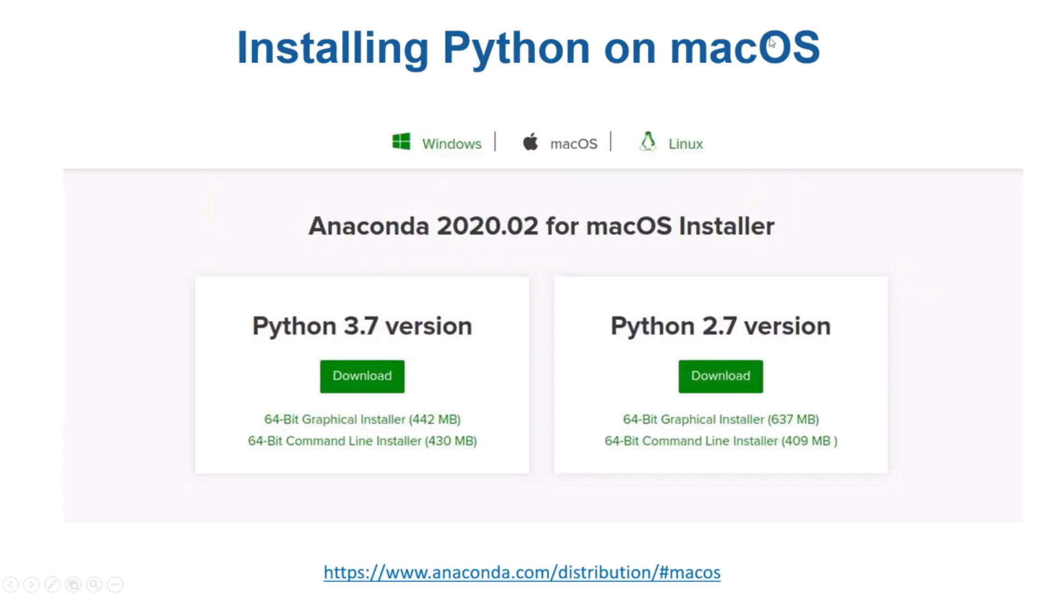
pyautogui.moveTo(573, 175)
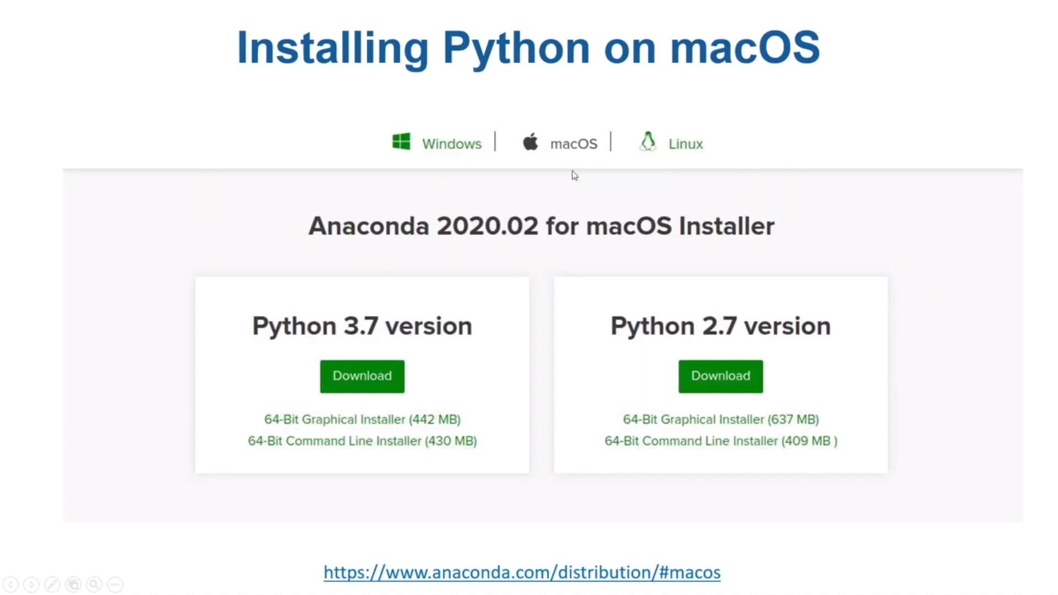
pyautogui.moveTo(356, 338)
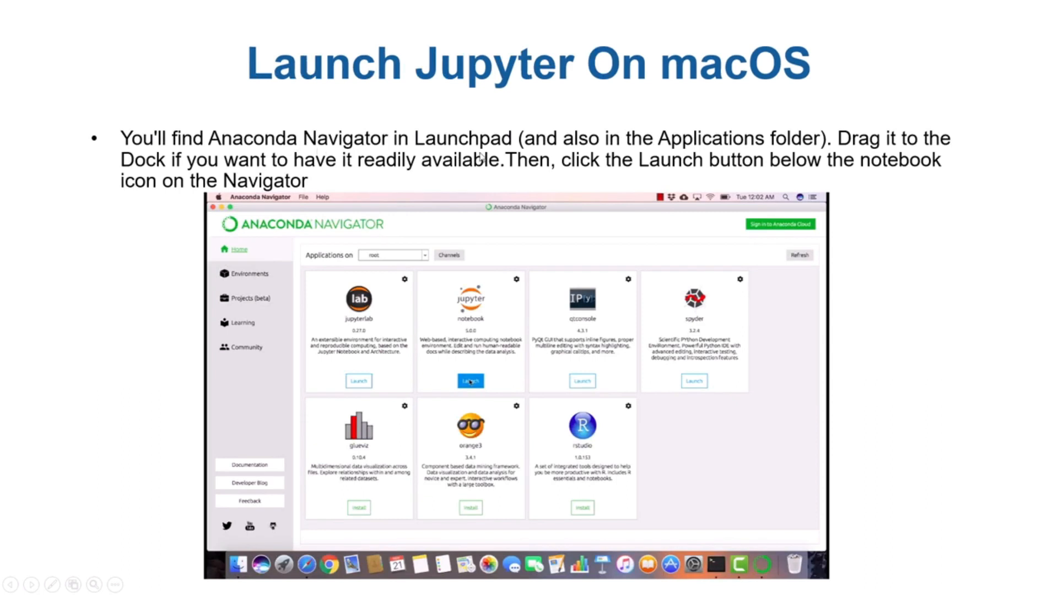
pyautogui.moveTo(336, 295)
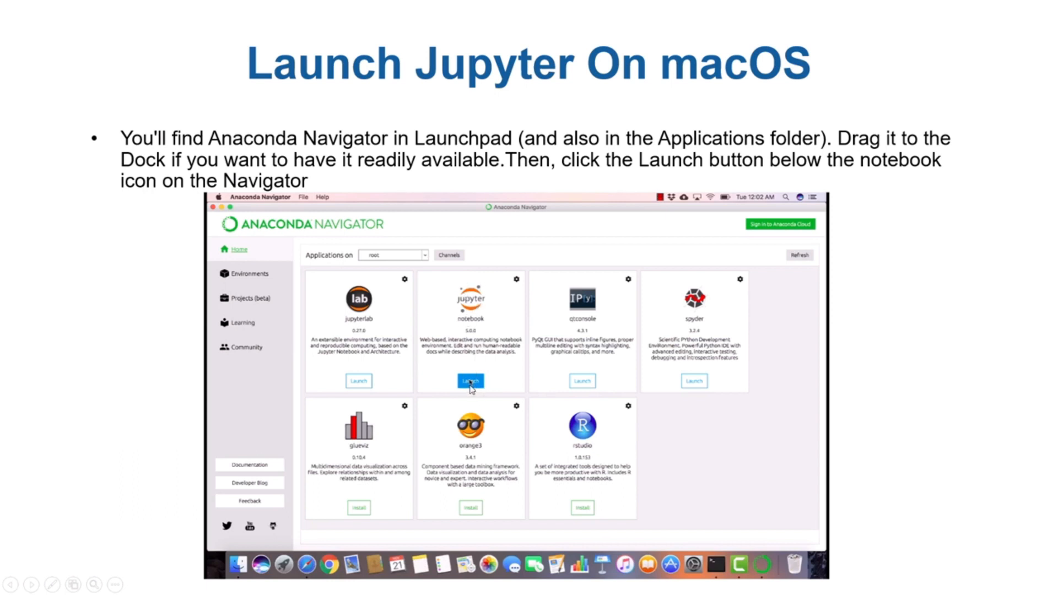
# Advance to the Launch Jupyter On macOS slide showing the Jupyter home page.
pyautogui.click(471, 381)
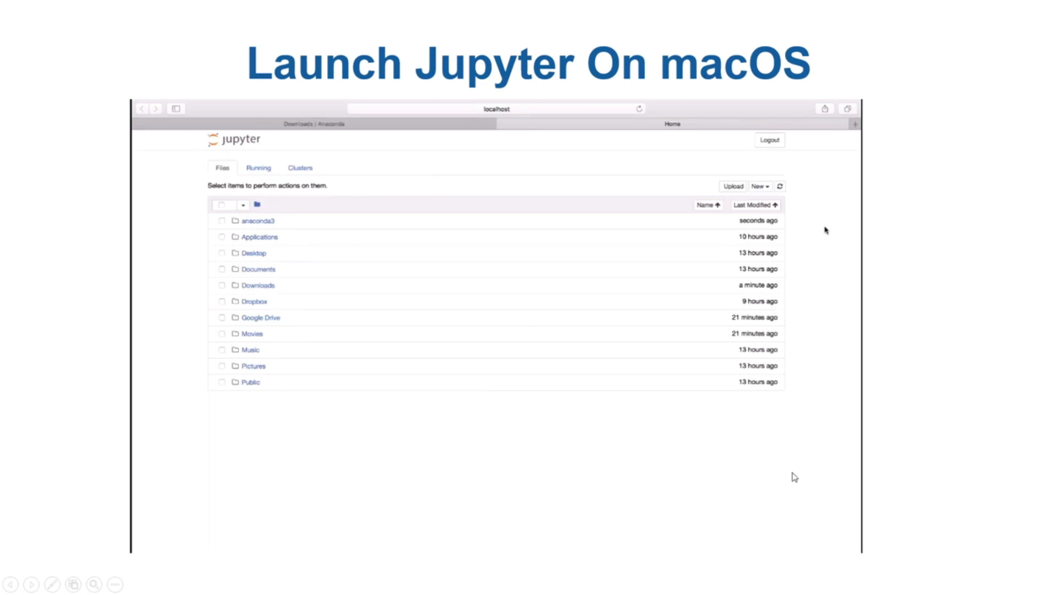
pyautogui.moveTo(949, 143)
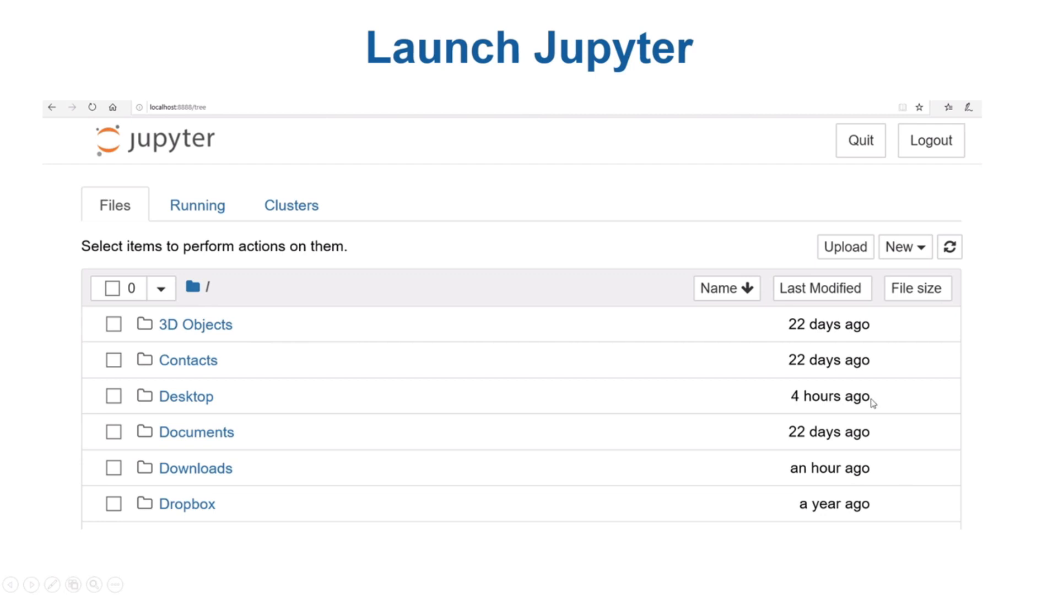
pyautogui.moveTo(745, 61)
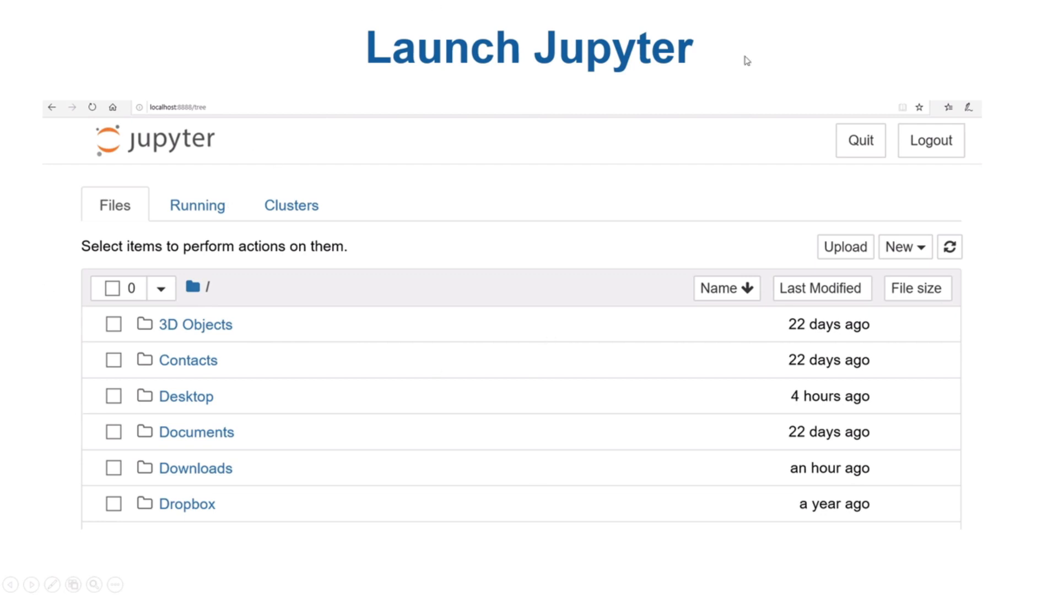
pyautogui.moveTo(333, 170)
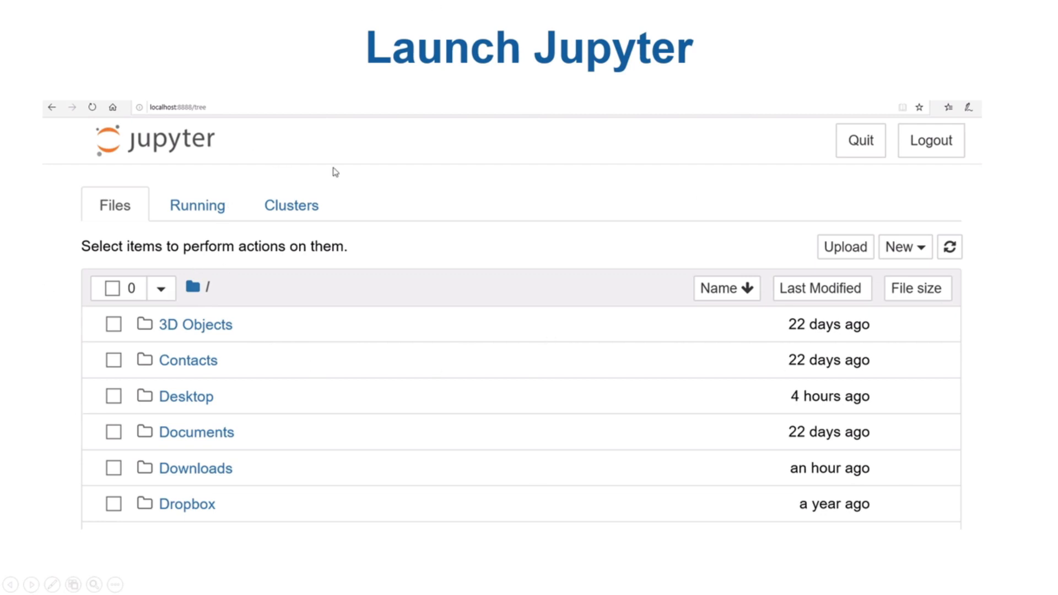
pyautogui.moveTo(166, 180)
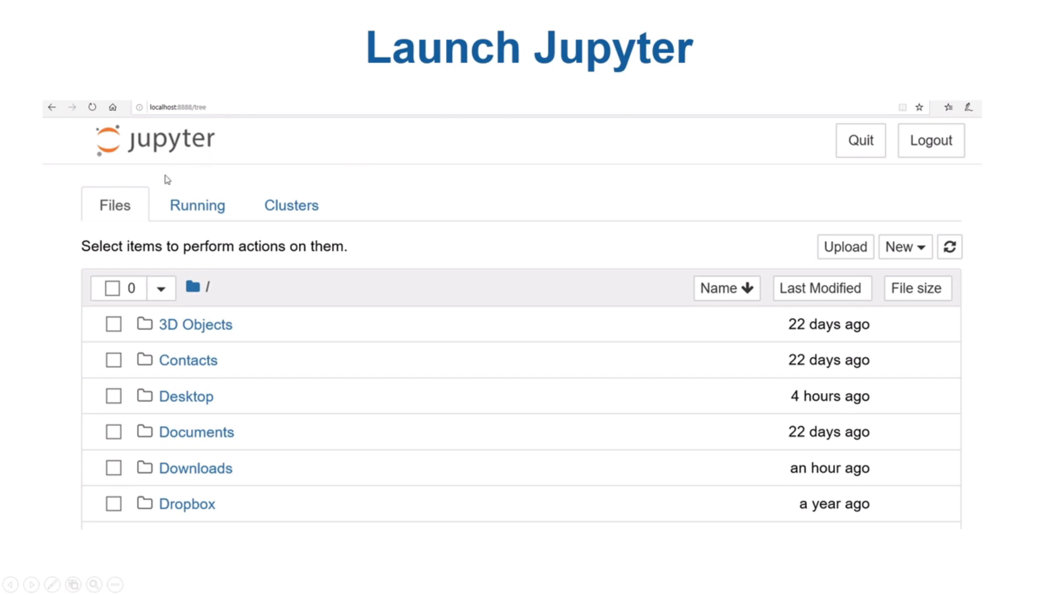
pyautogui.moveTo(423, 152)
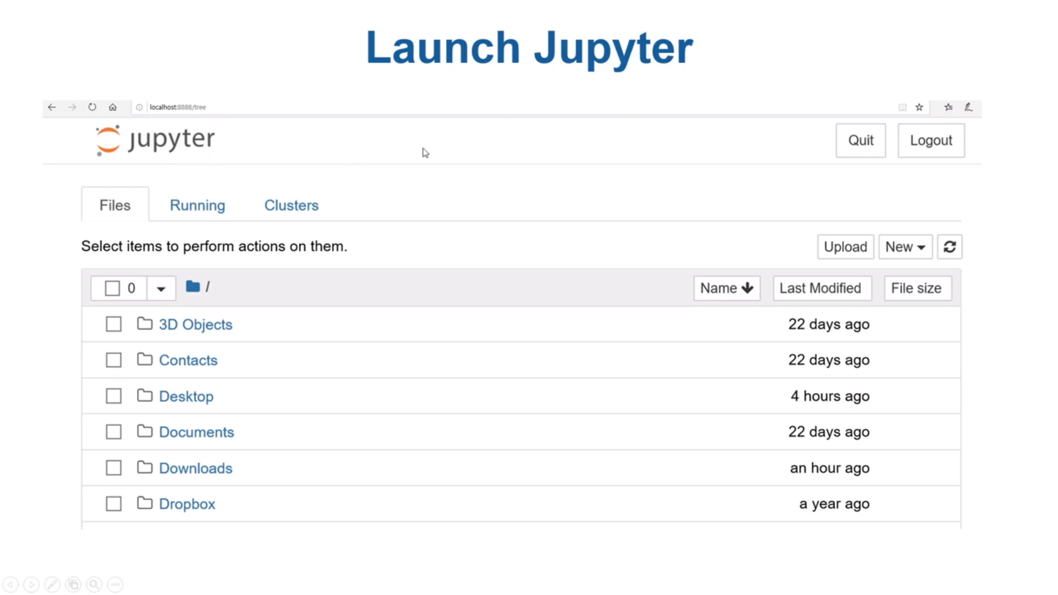
pyautogui.moveTo(993, 197)
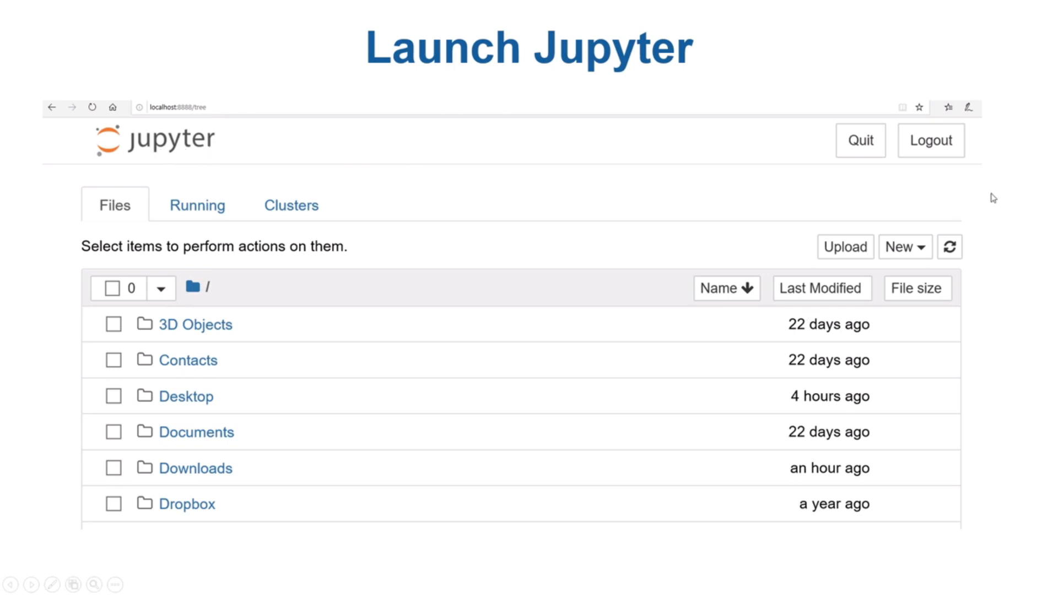